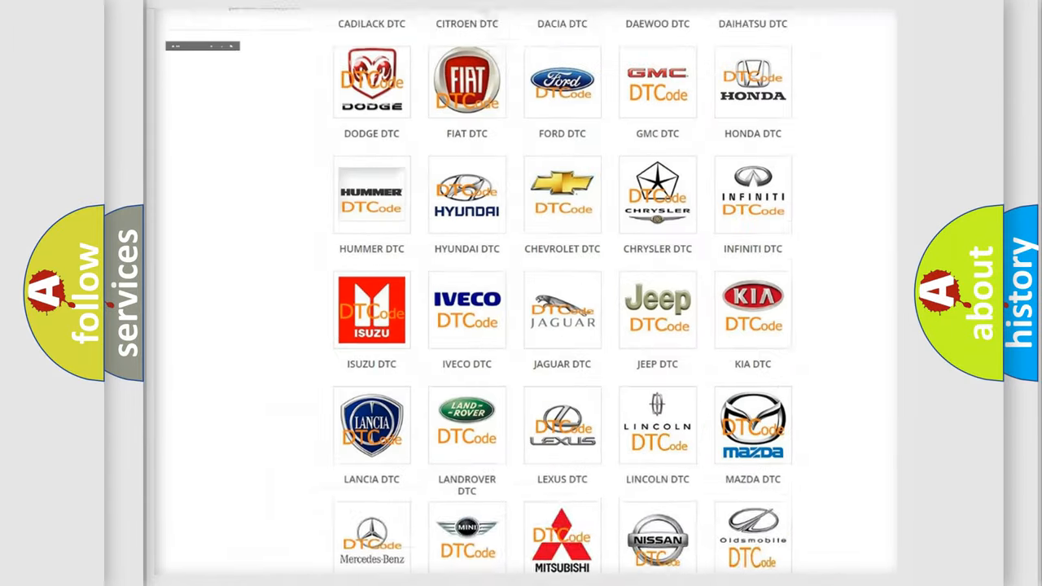
- Open the Dodge DTC subcategory page from the DTC category listing
scroll("up", 3)
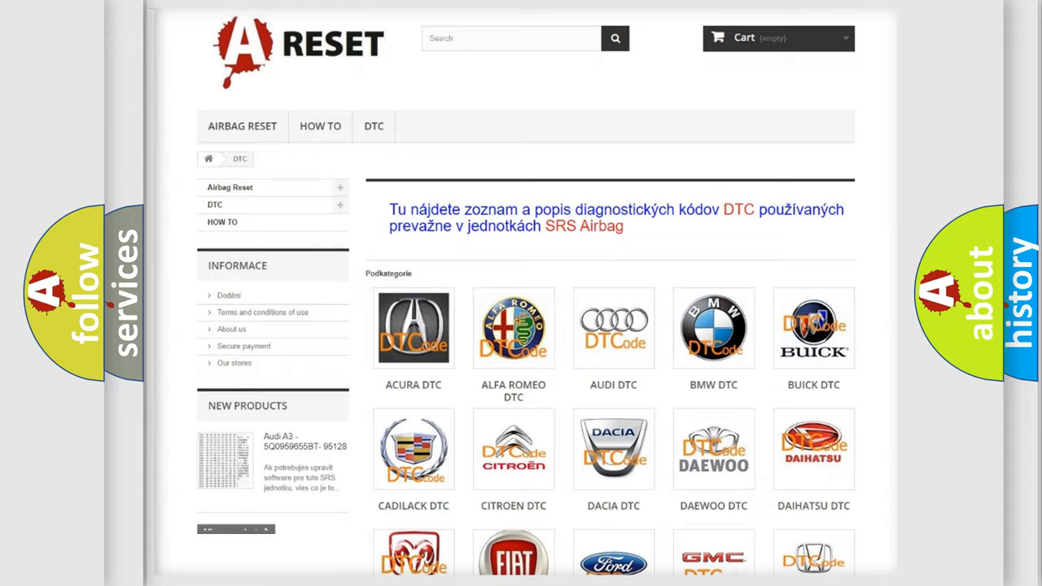
scroll("down", 3)
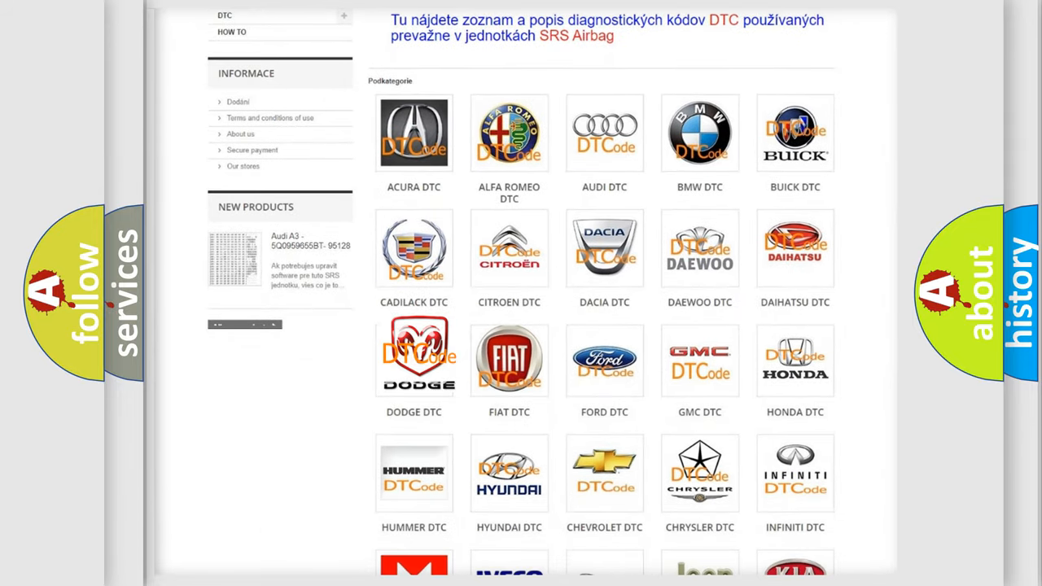
left_click(414, 360)
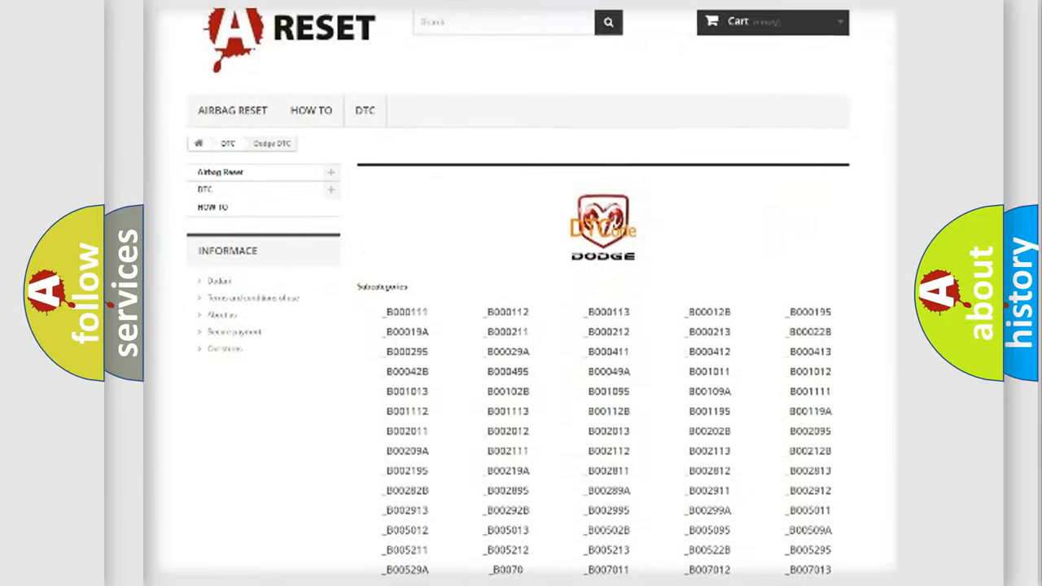
scroll("down", 3)
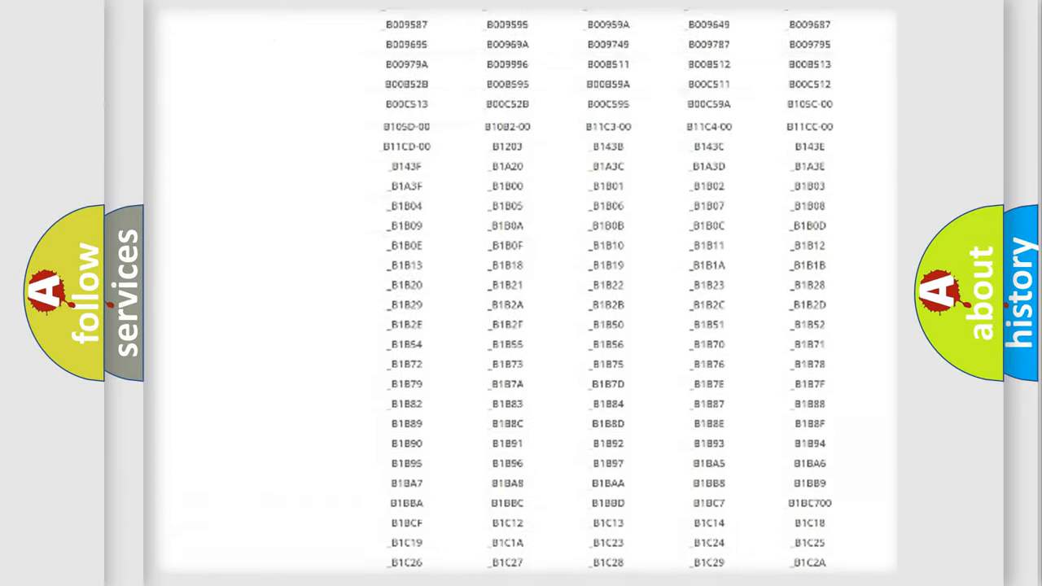
scroll("up", 3)
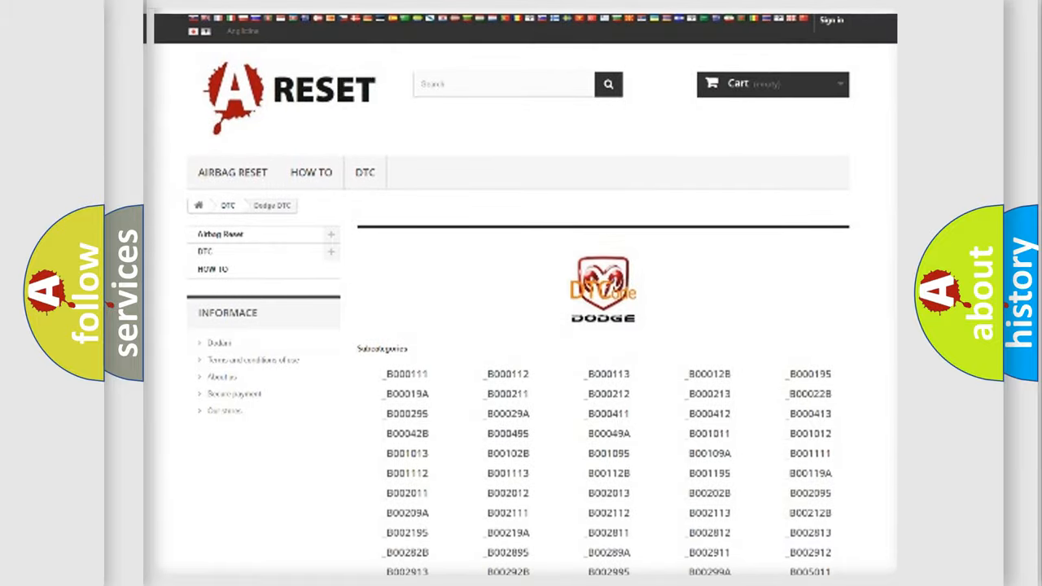